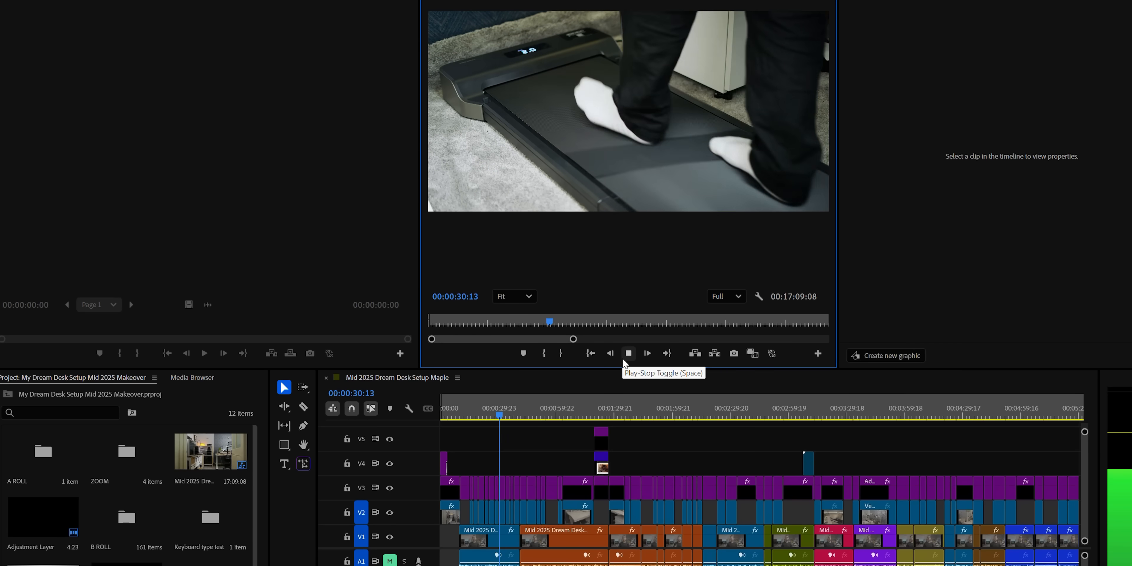
- Pause the sequence preview on the wide desk shot near 00:00:32
click(628, 353)
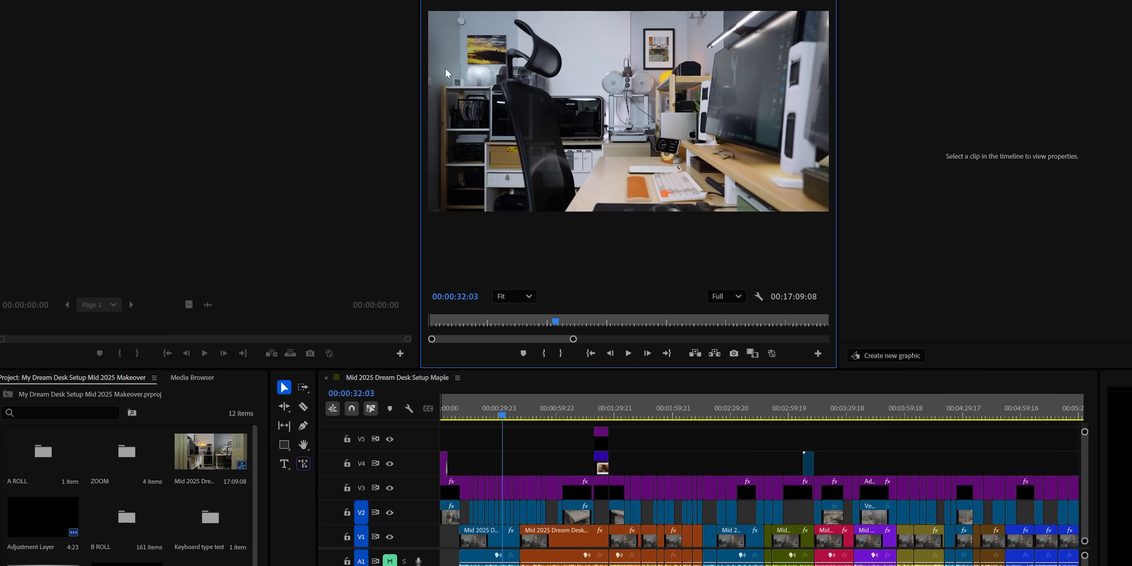